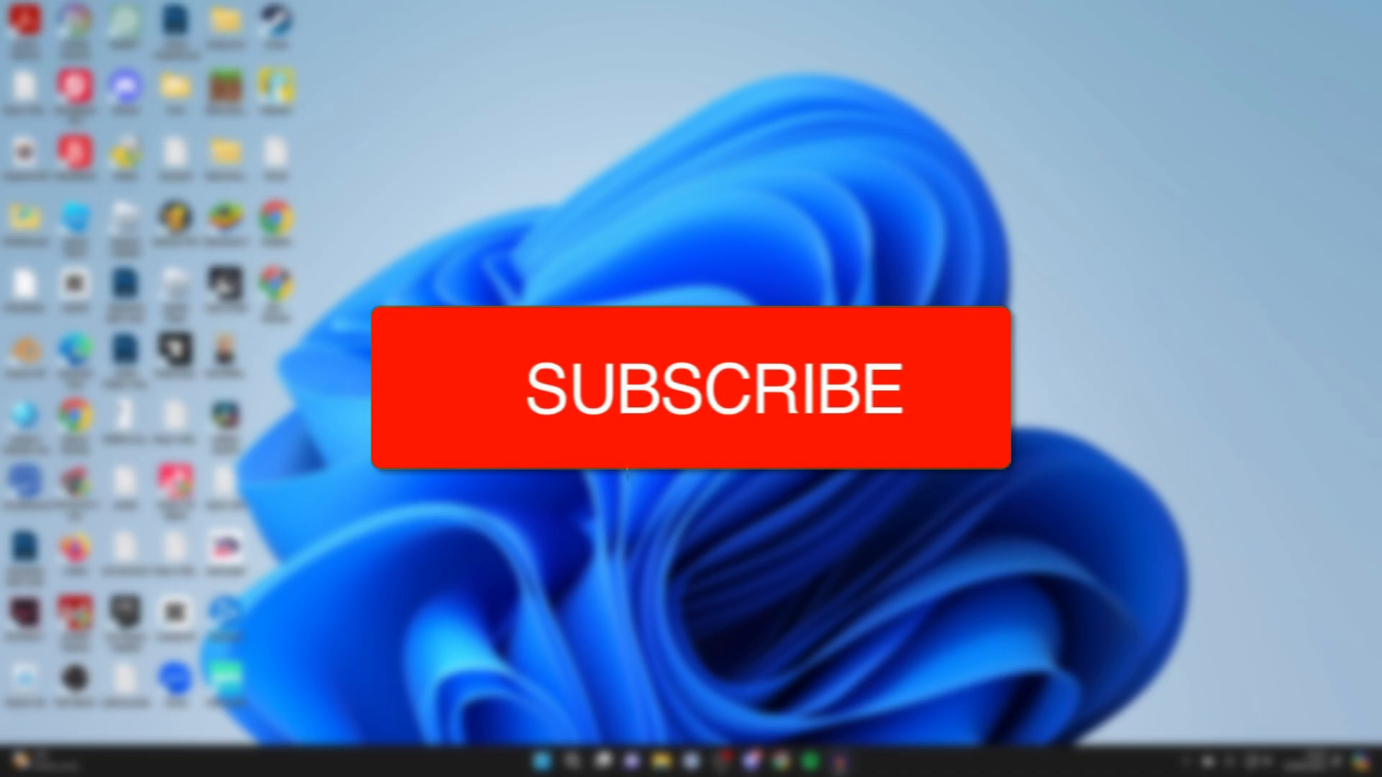
- Search for 'create' and launch Create and format hard disk partitions (Disk Management)
click(694, 397)
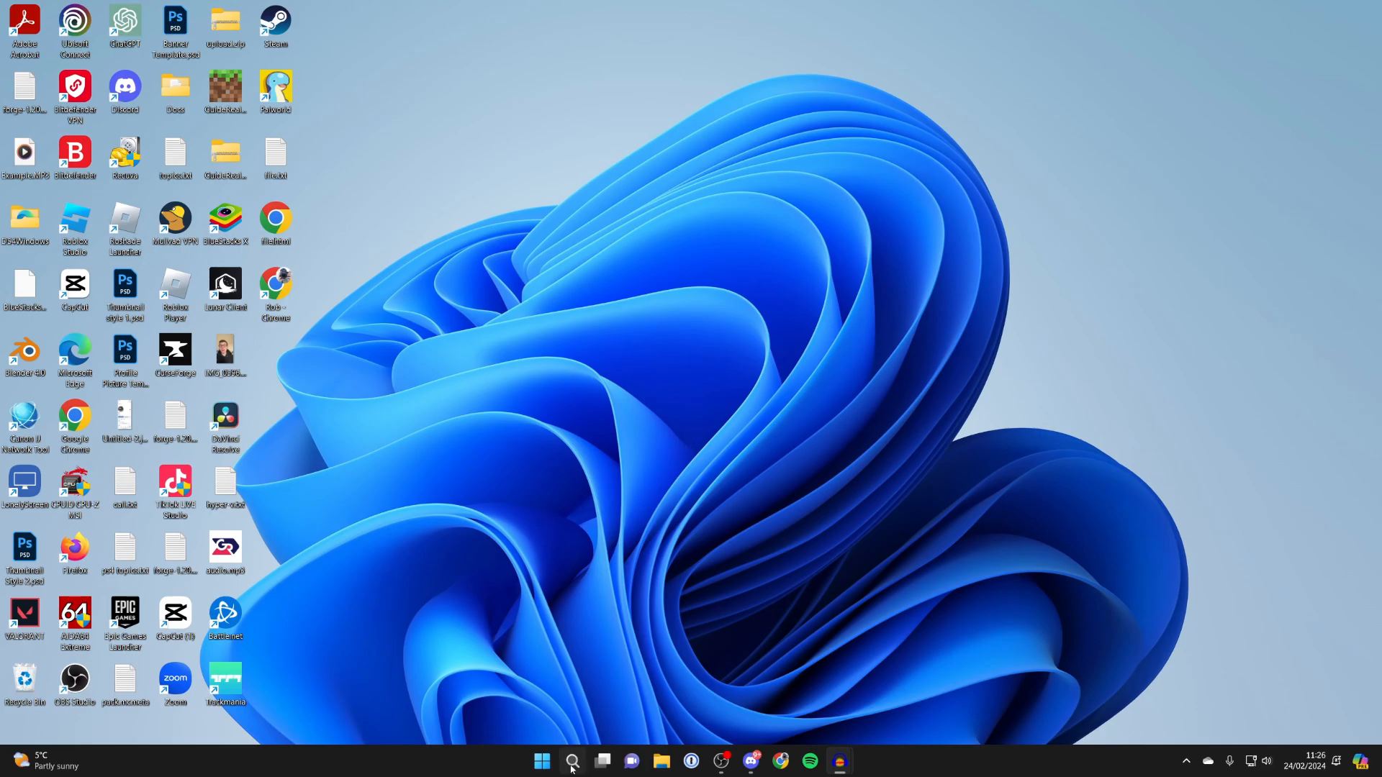
click(573, 763)
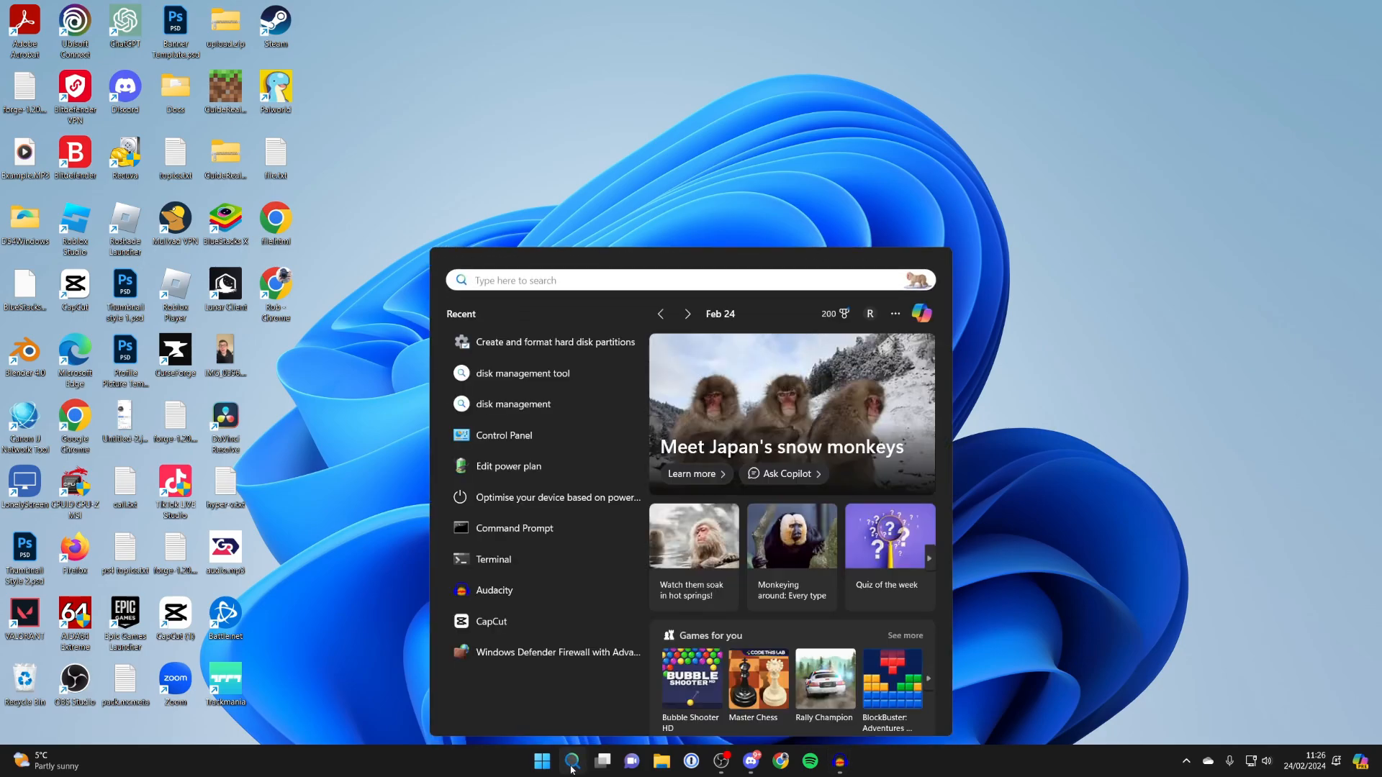
text(create)
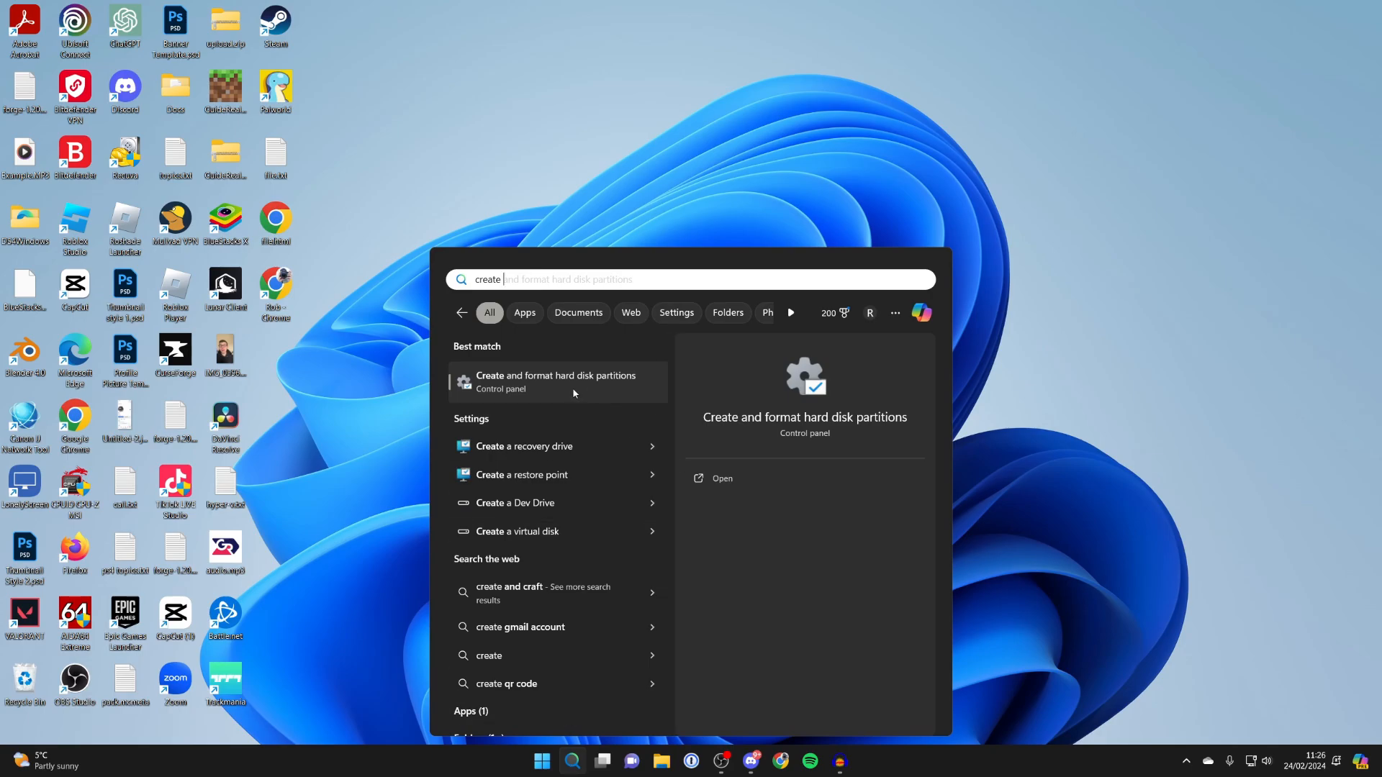
click(557, 381)
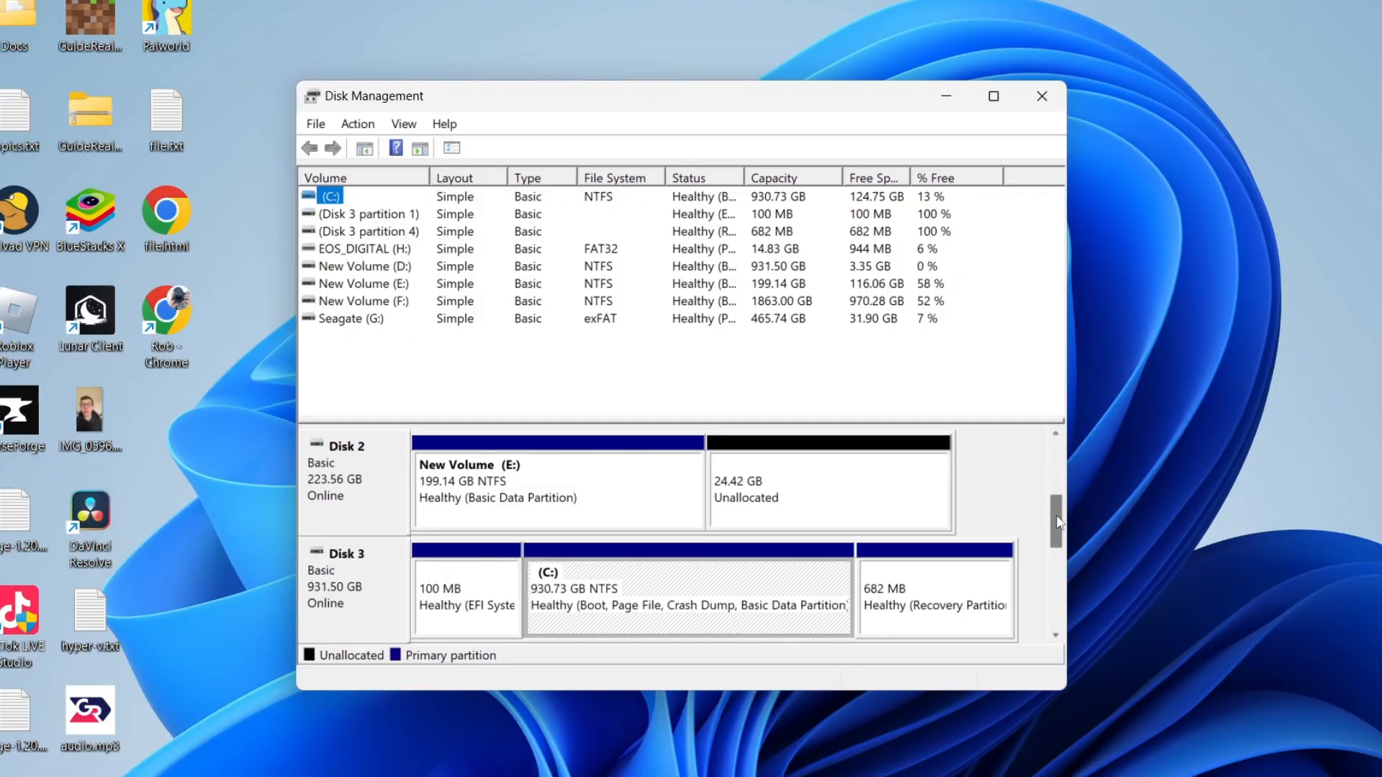
mouse_move(368, 480)
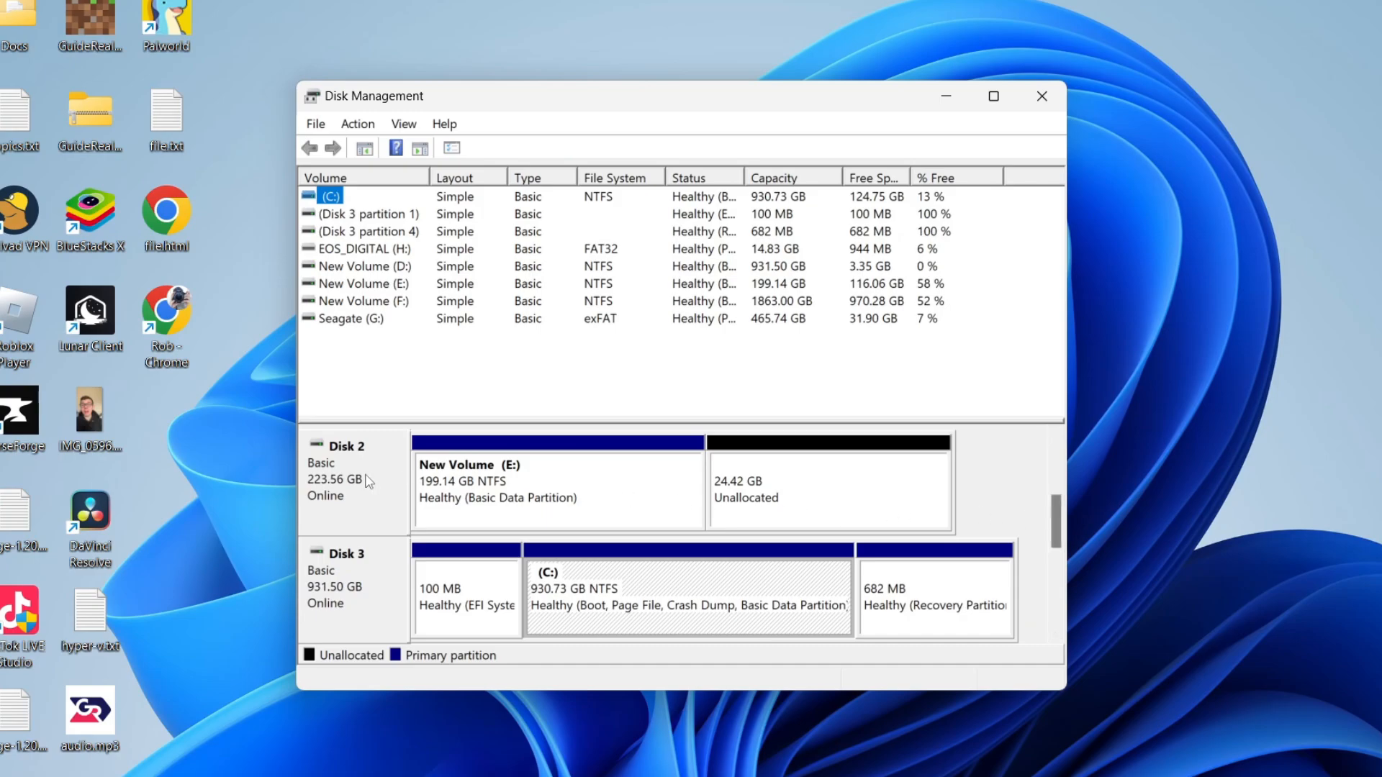
mouse_move(357, 472)
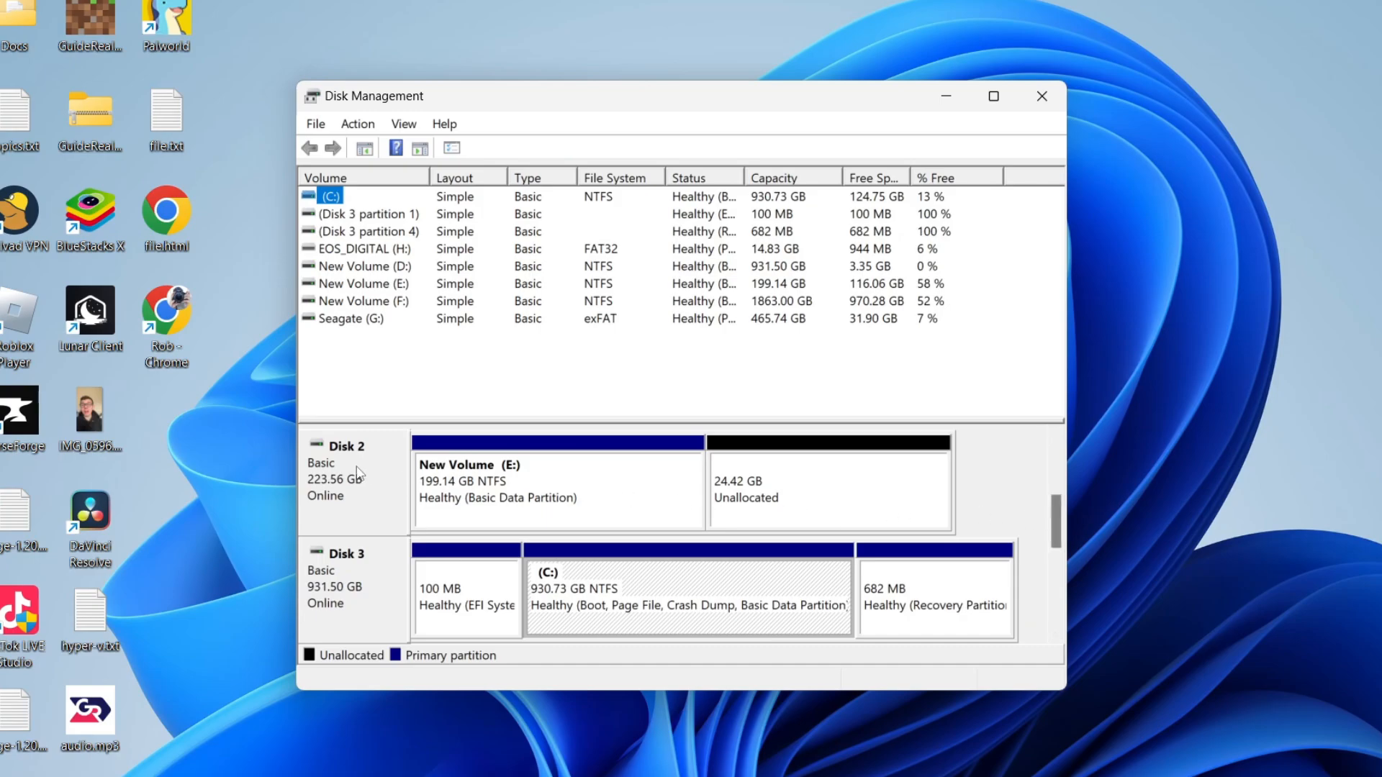
mouse_move(308, 481)
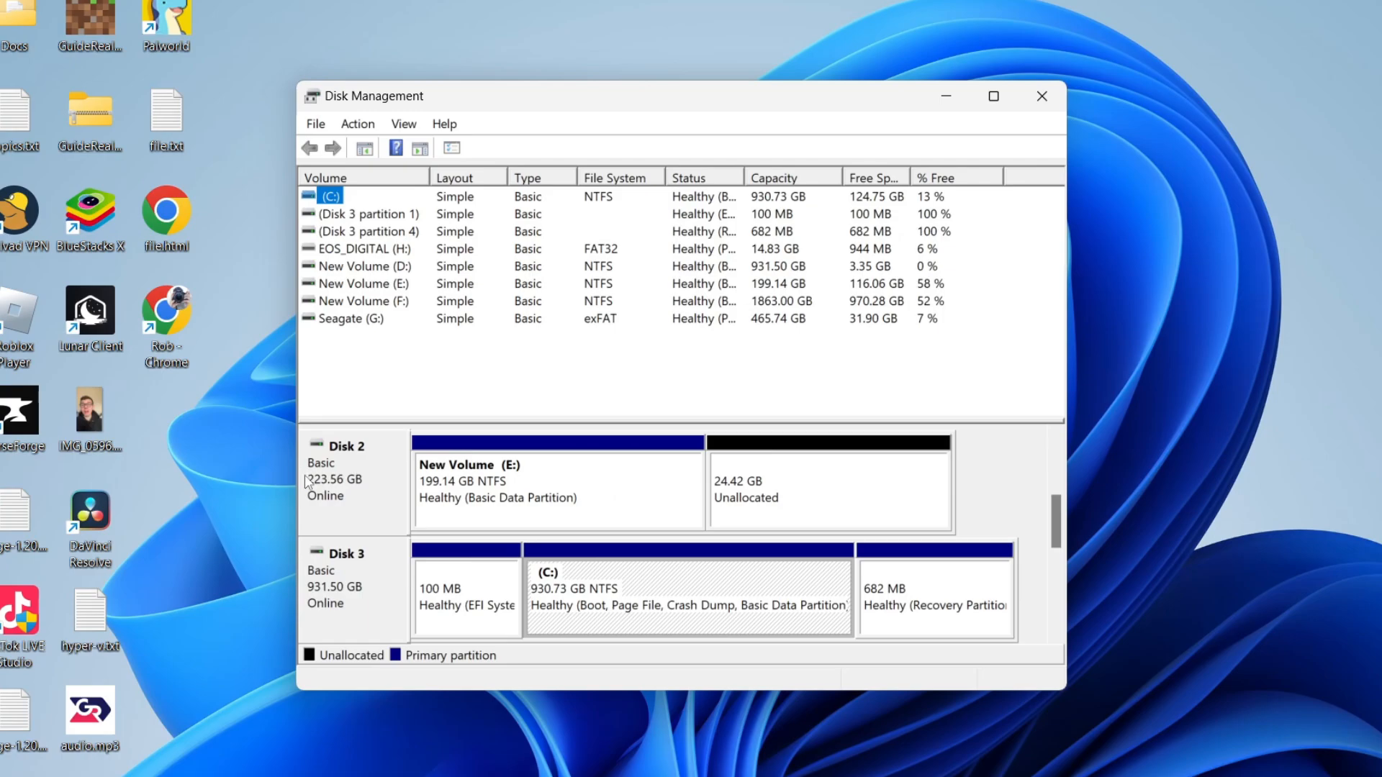
mouse_move(824, 584)
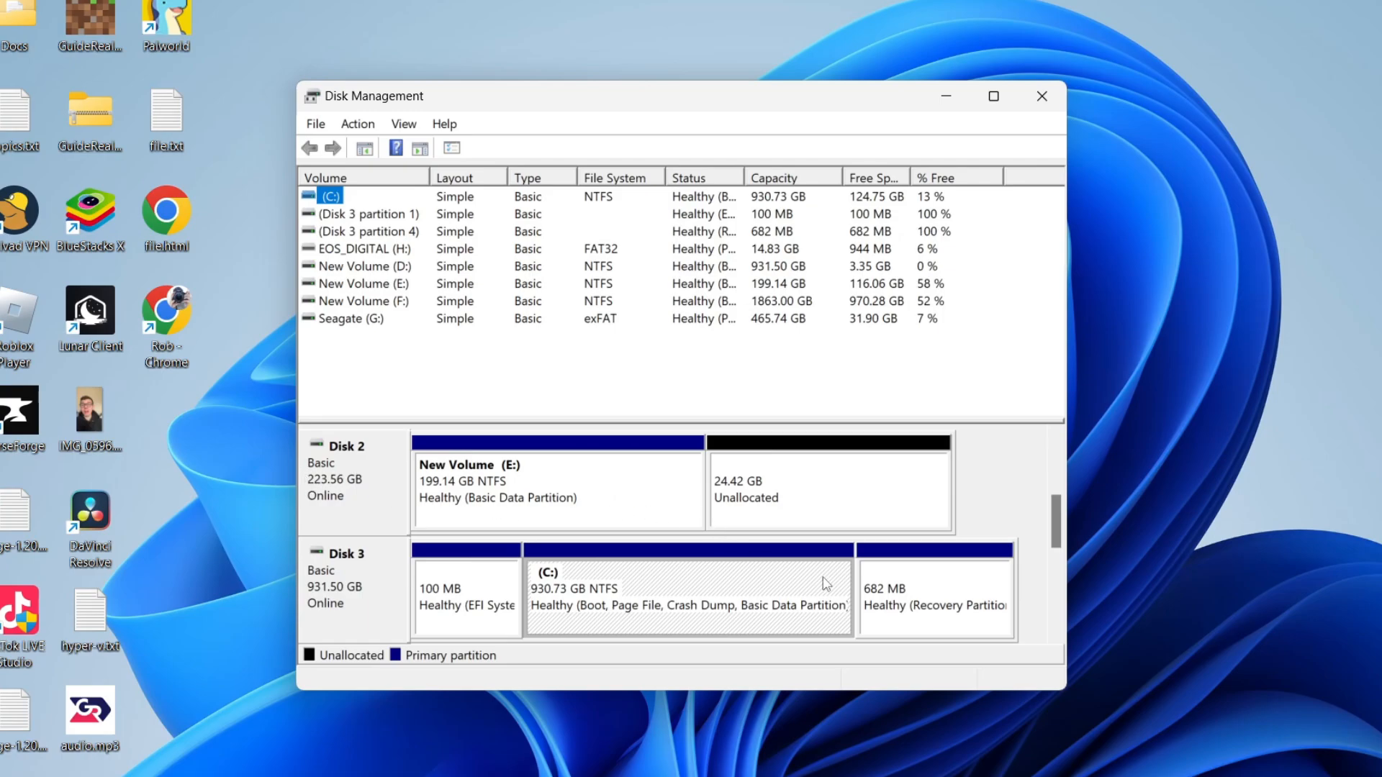
mouse_move(820, 487)
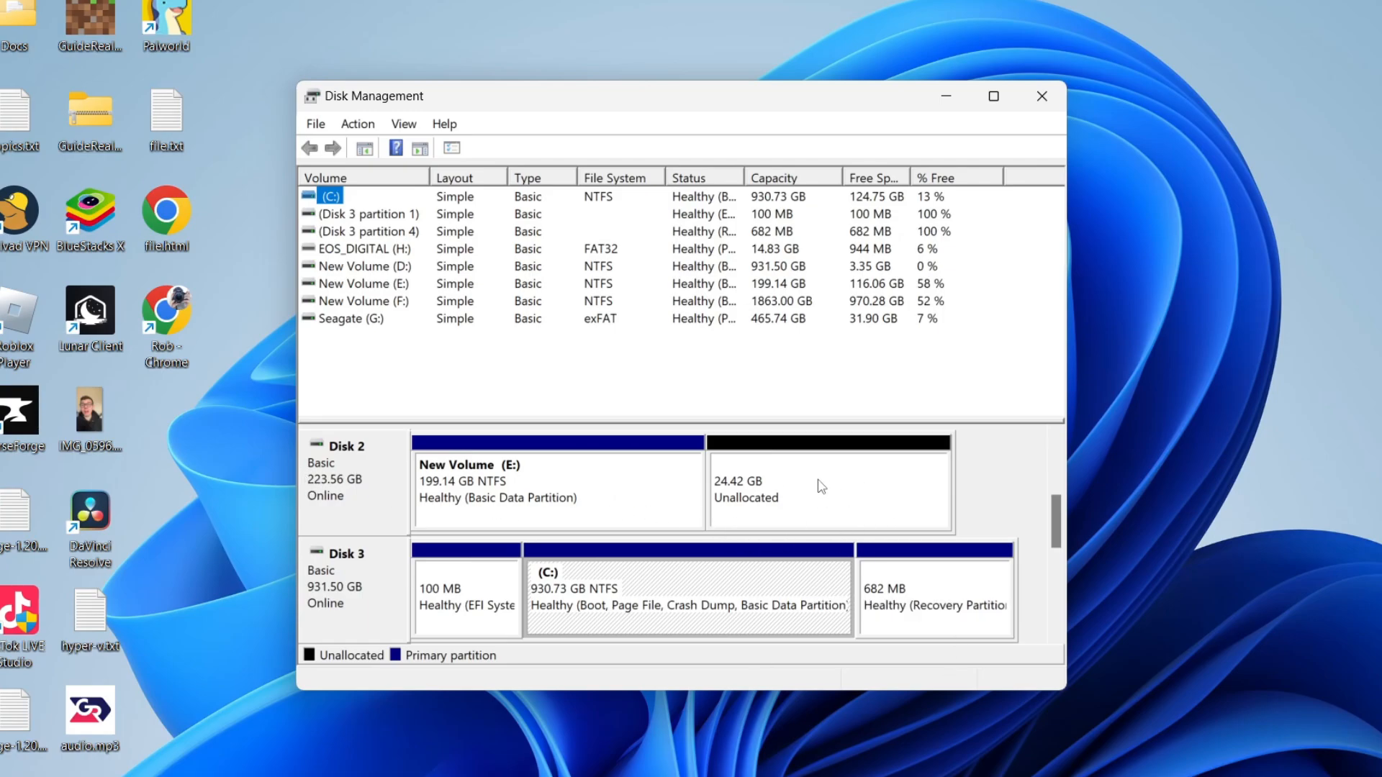
- Bring up the context actions for Disk 2's 24.42 GB unallocated space and New Volume (E:)
right_click(819, 489)
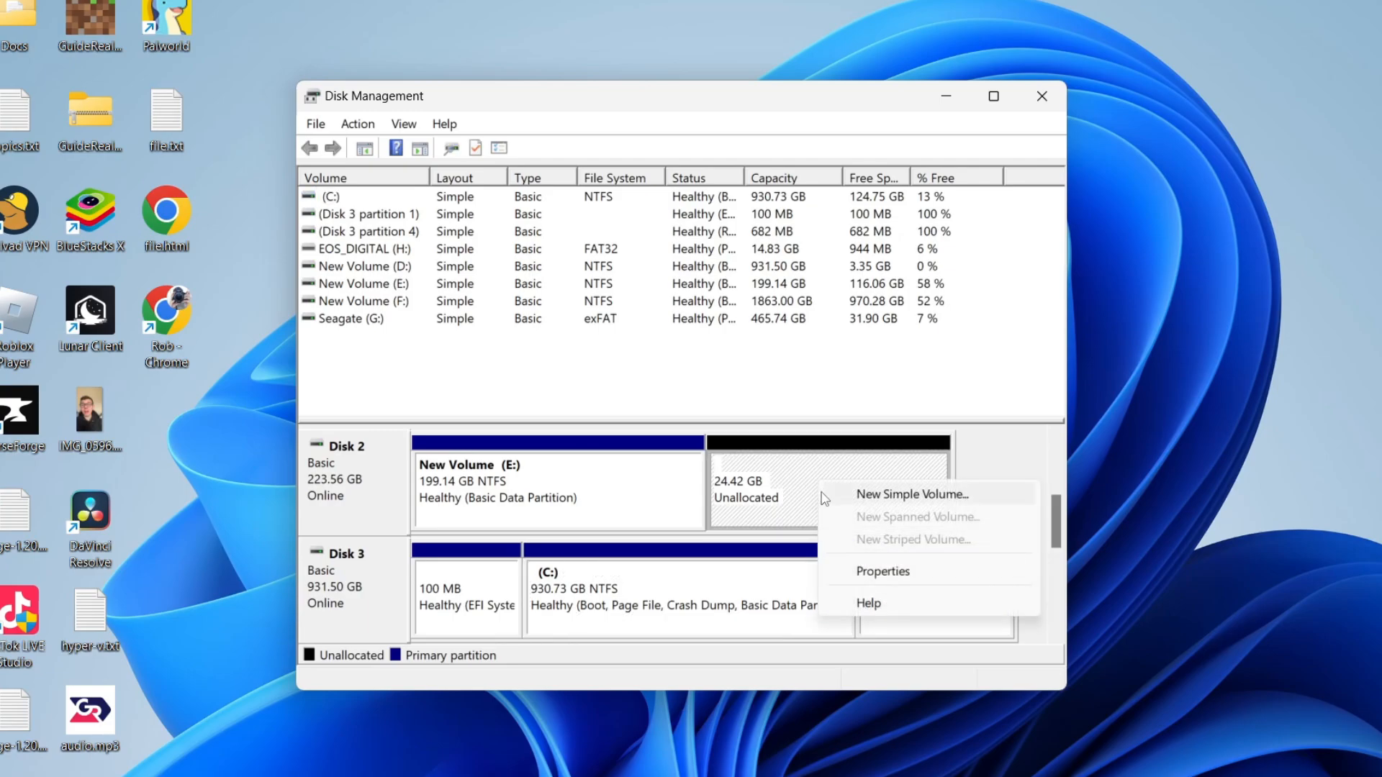
mouse_move(929, 500)
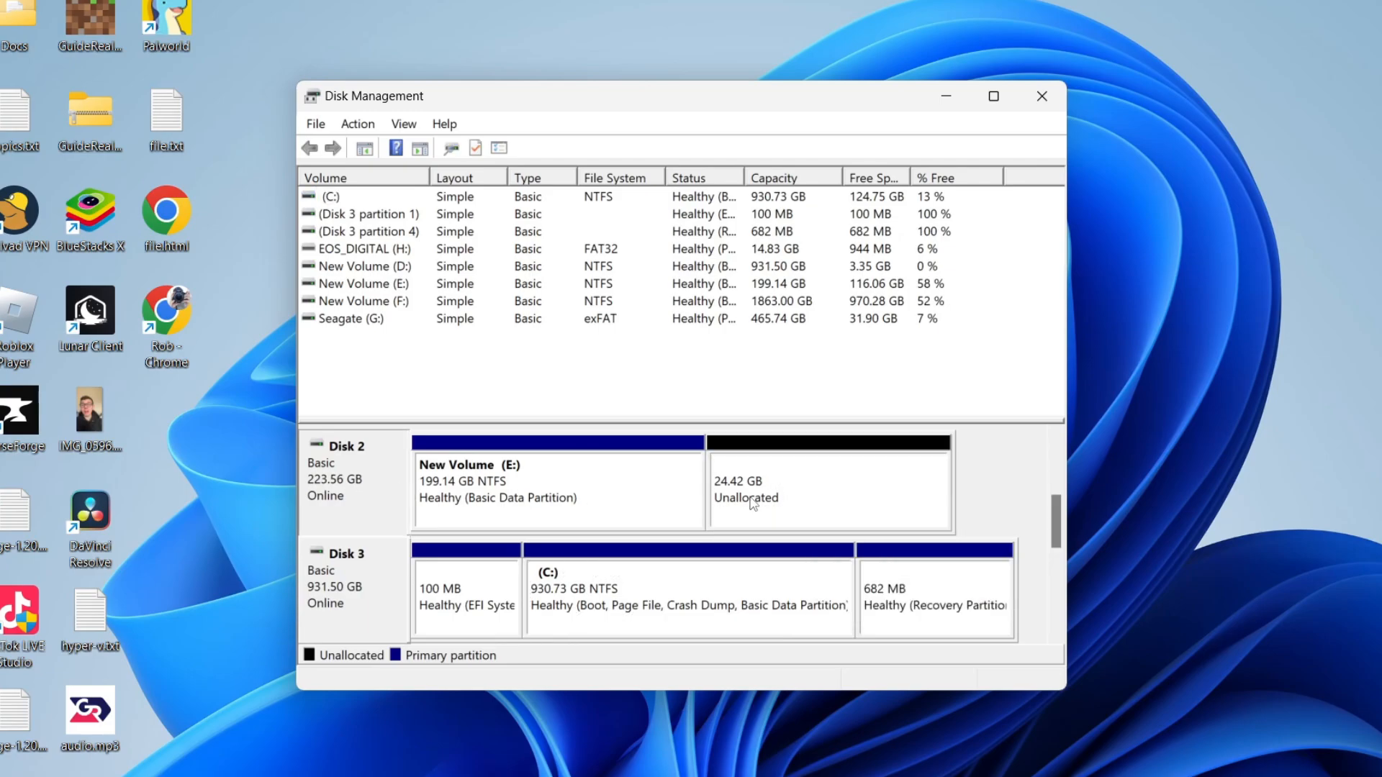
click(556, 489)
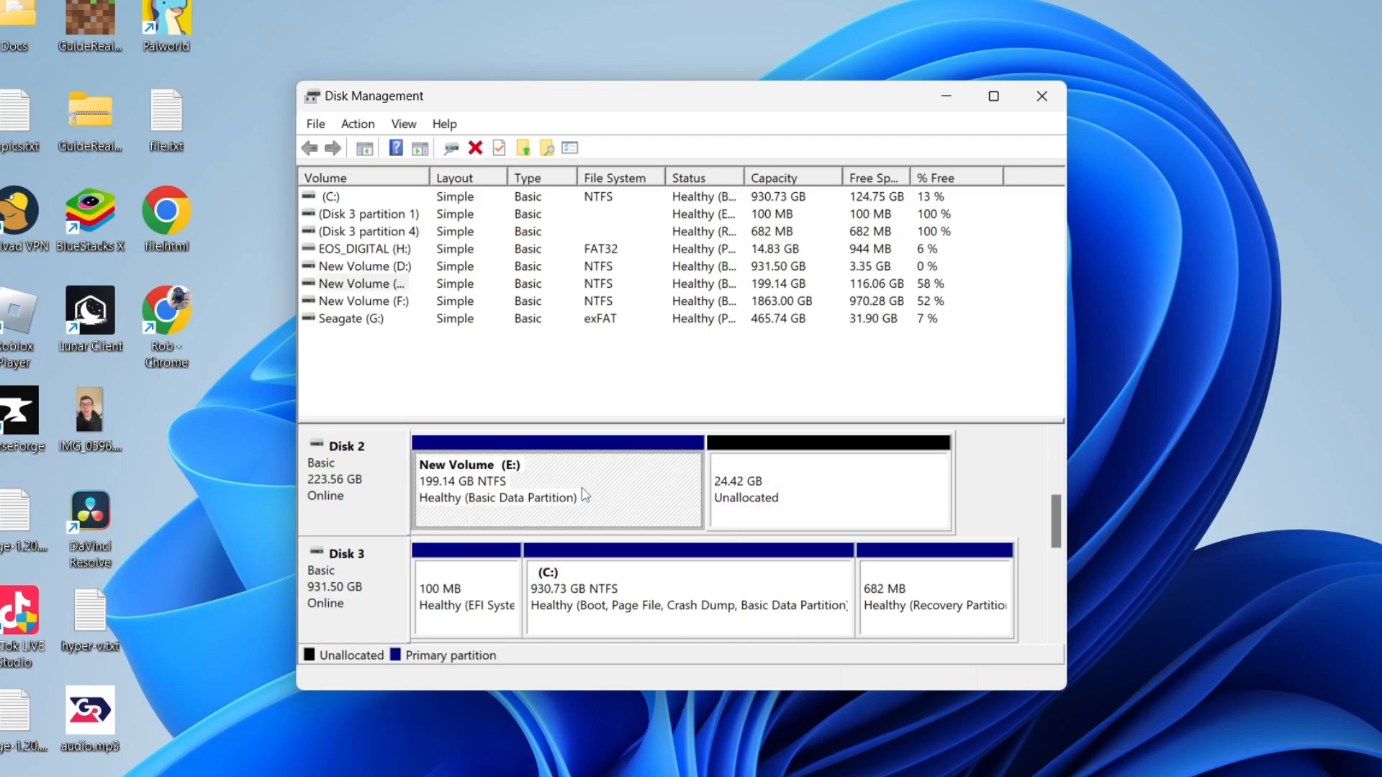
mouse_move(544, 482)
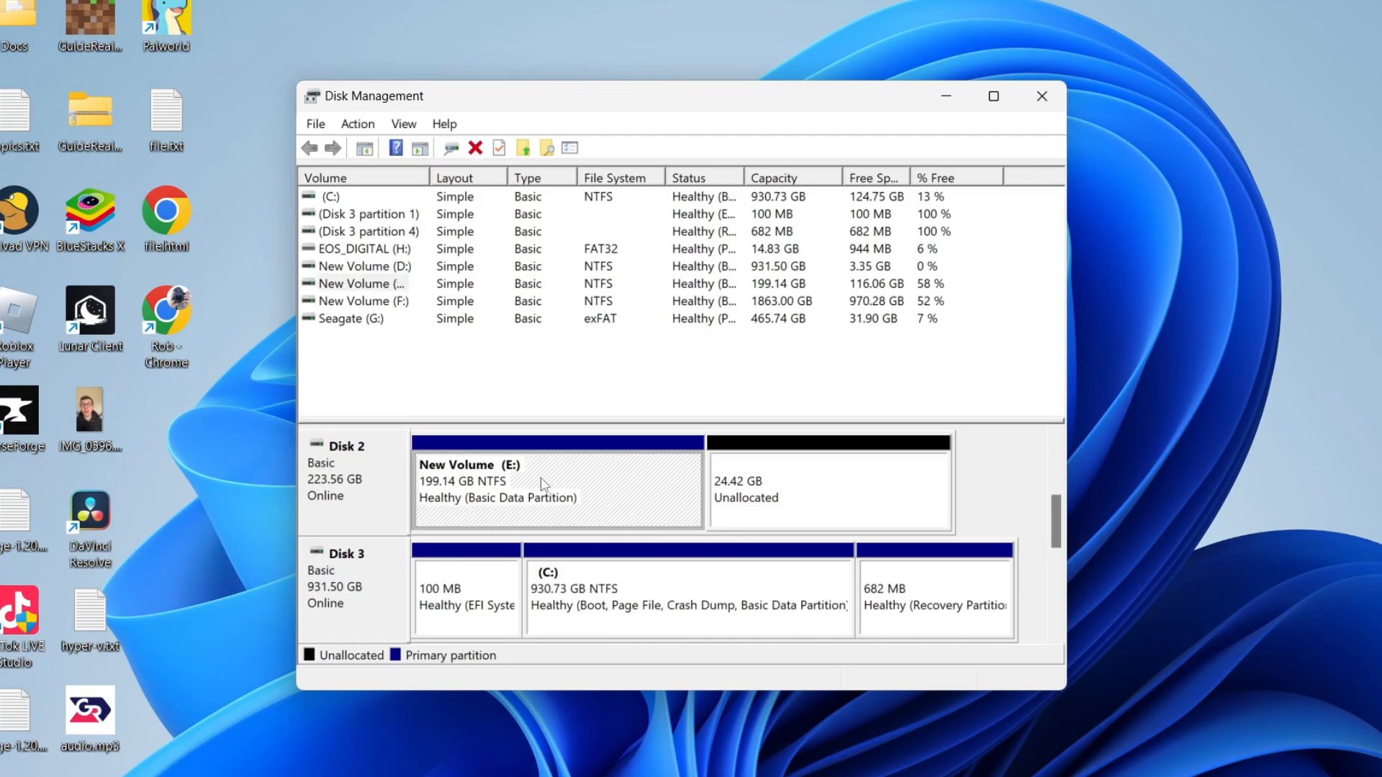
right_click(544, 483)
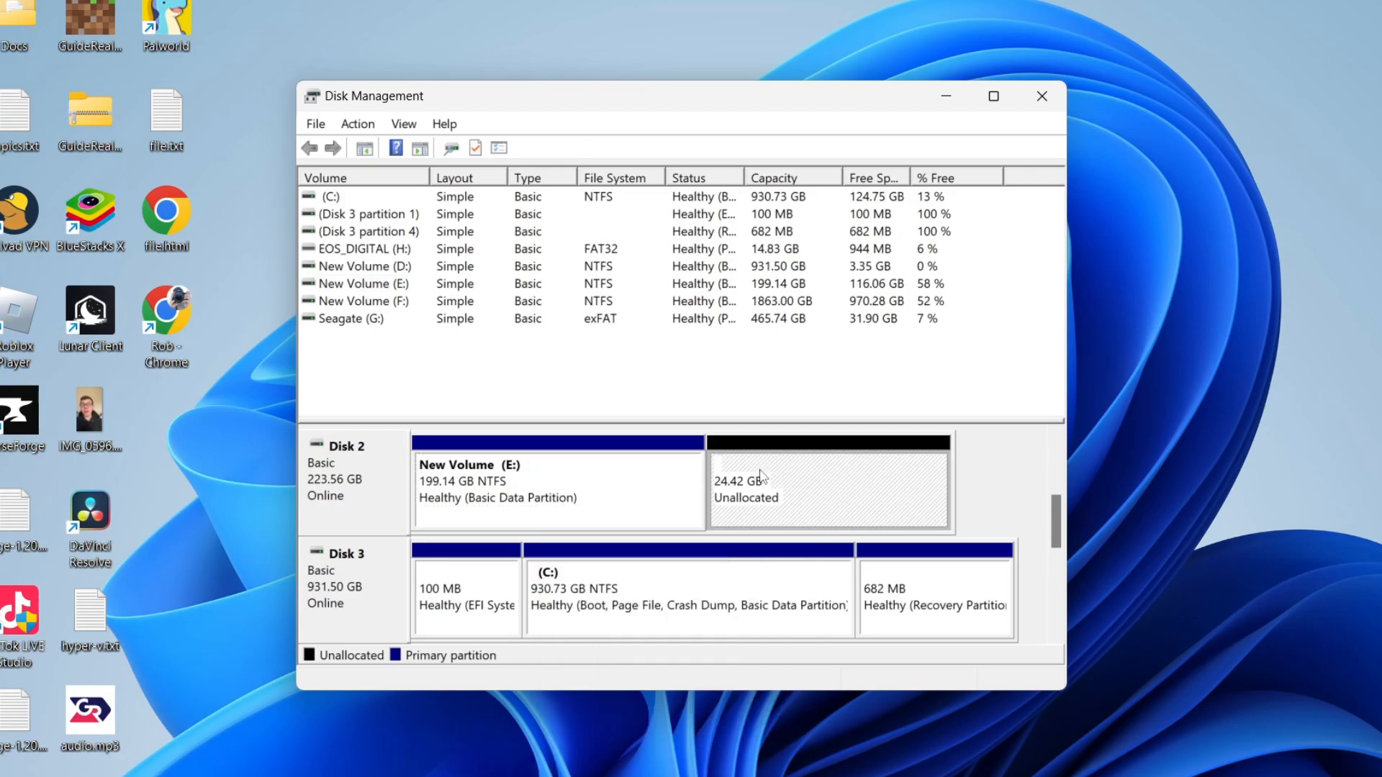
mouse_move(780, 489)
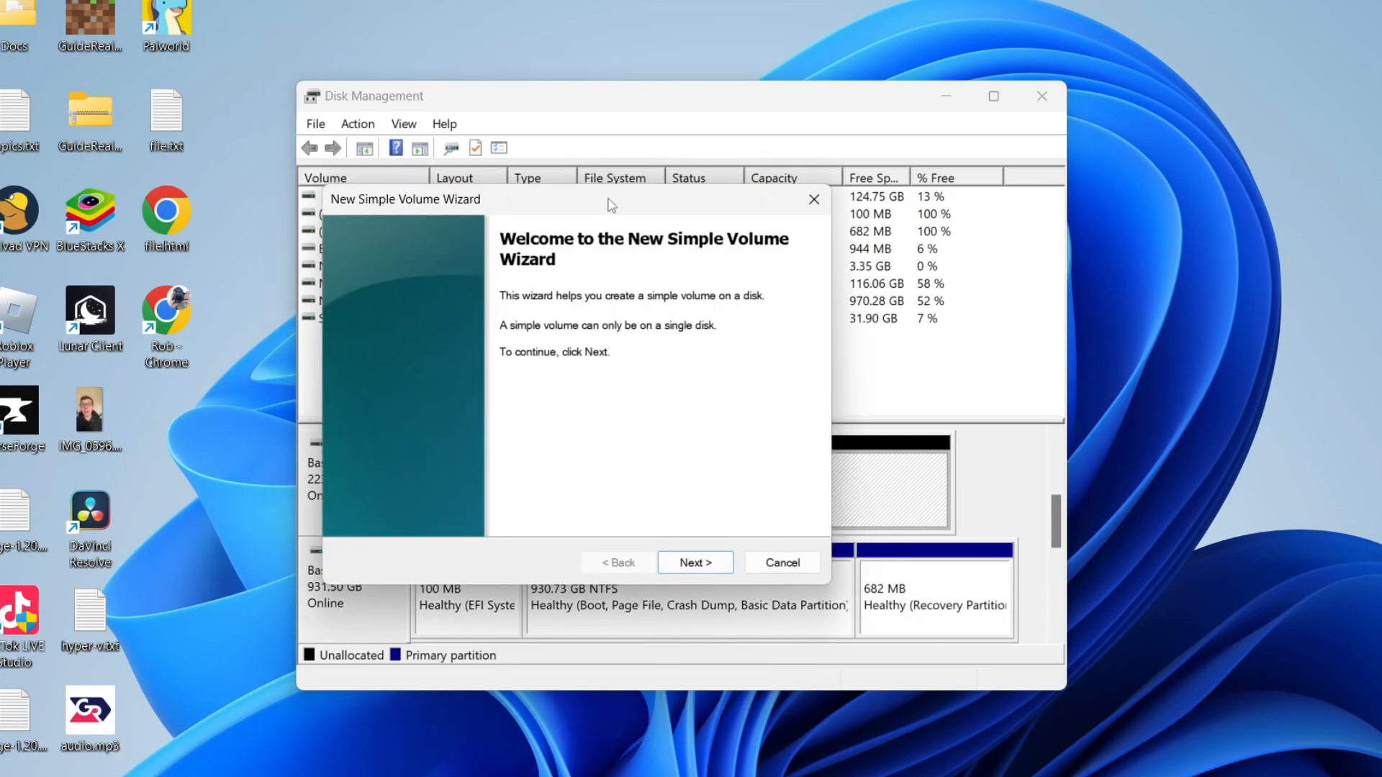
- In the New Simple Volume Wizard keep the 25000 MB size and drive letter I
click(695, 562)
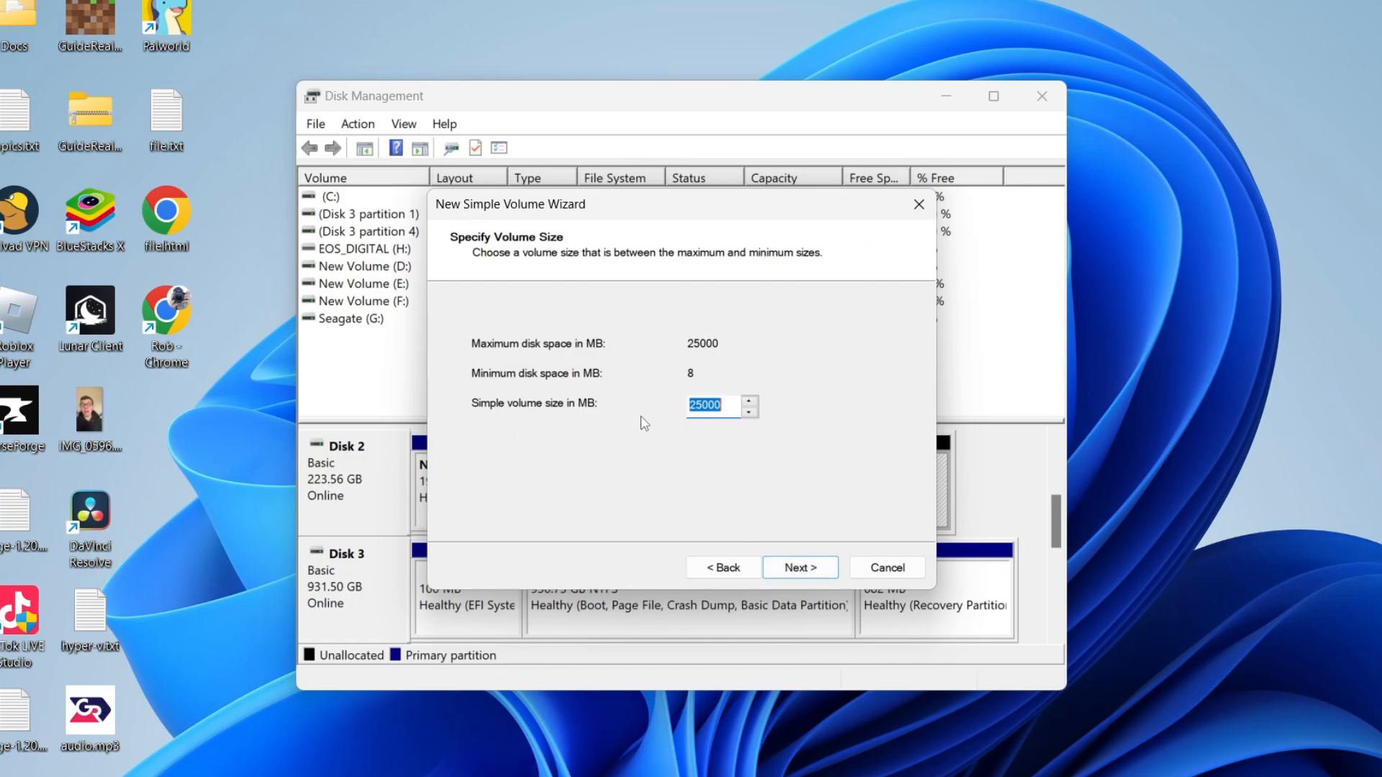
mouse_move(819, 569)
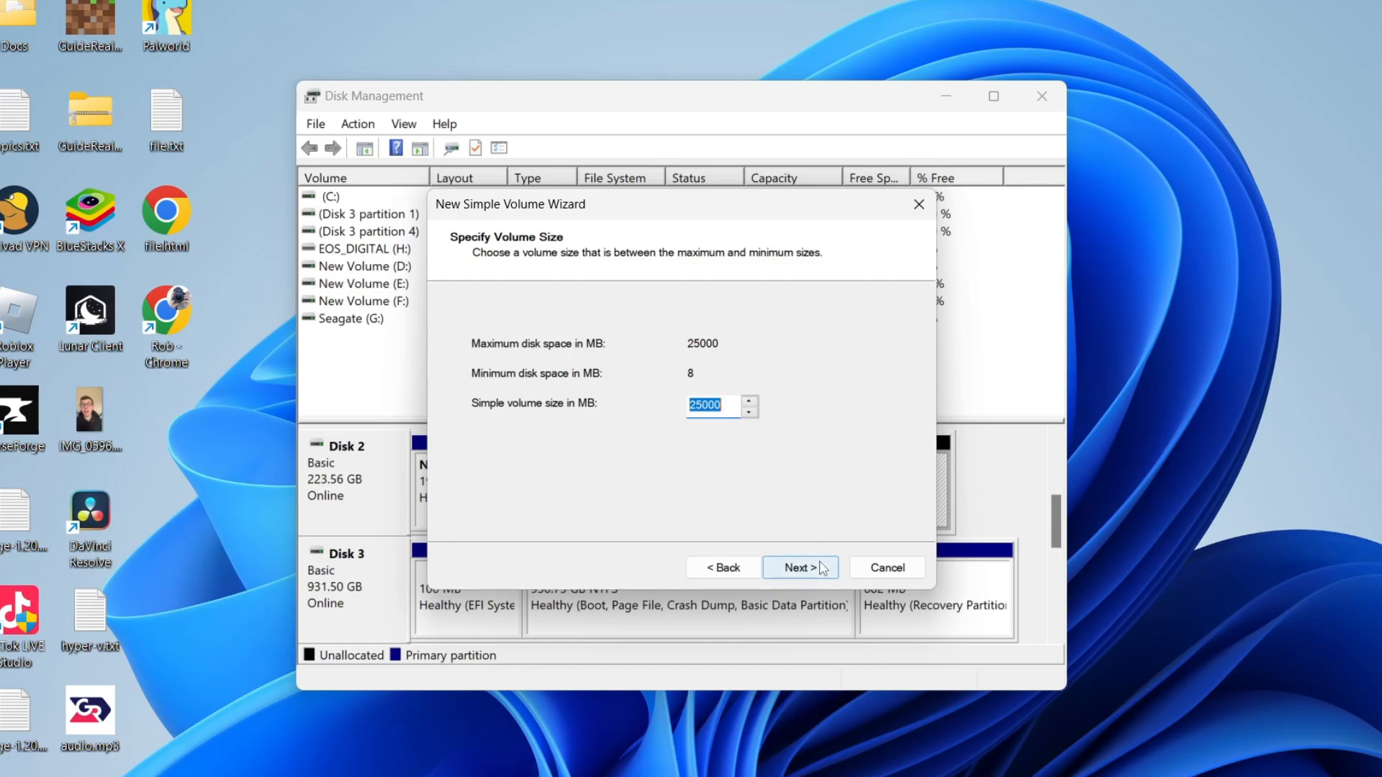
click(800, 567)
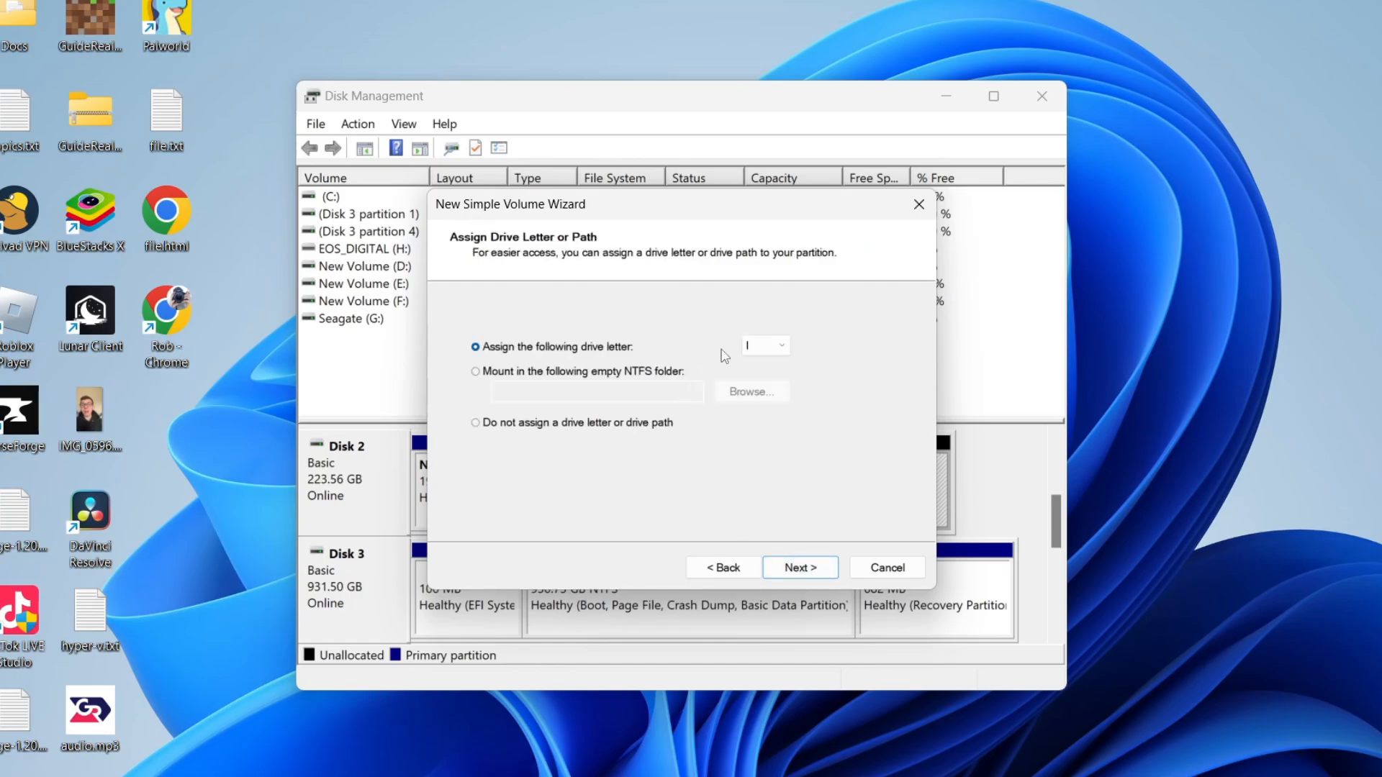
click(780, 346)
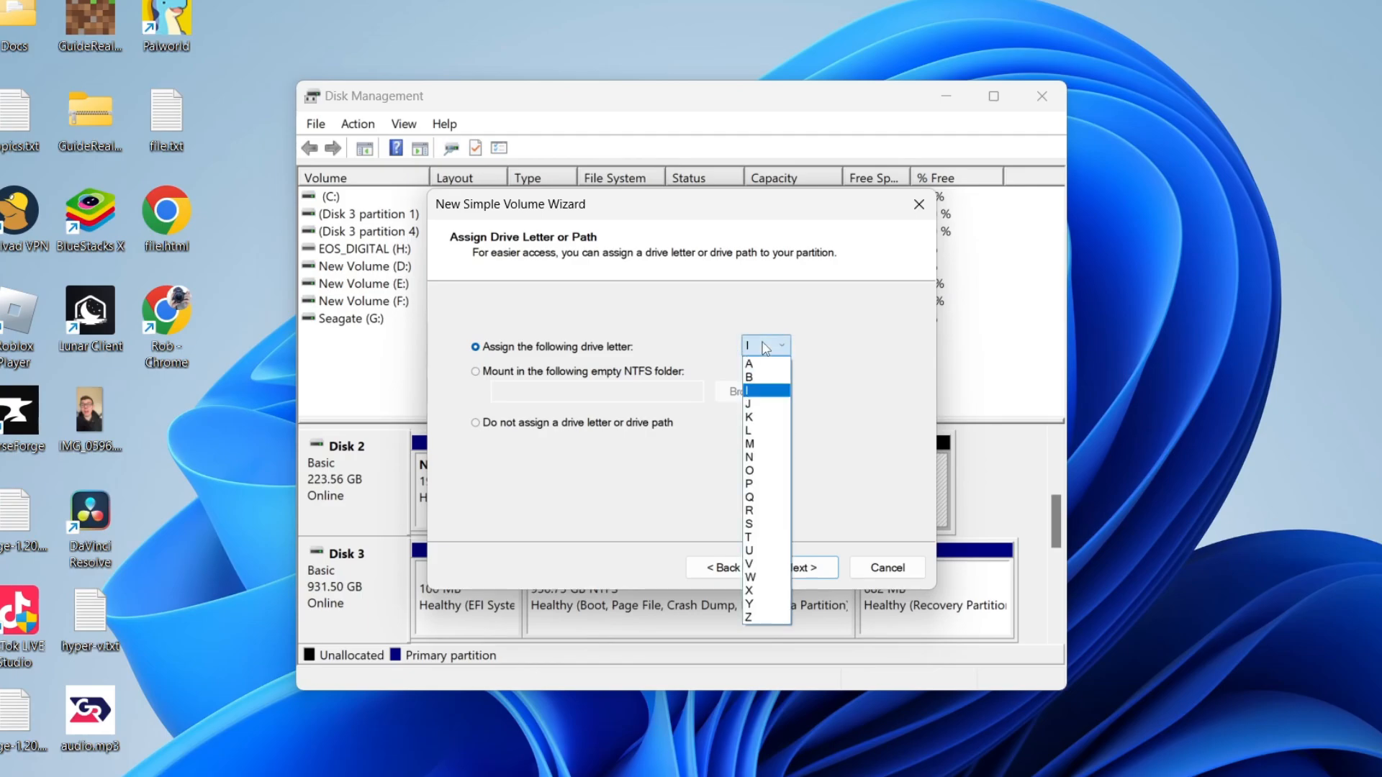
click(763, 392)
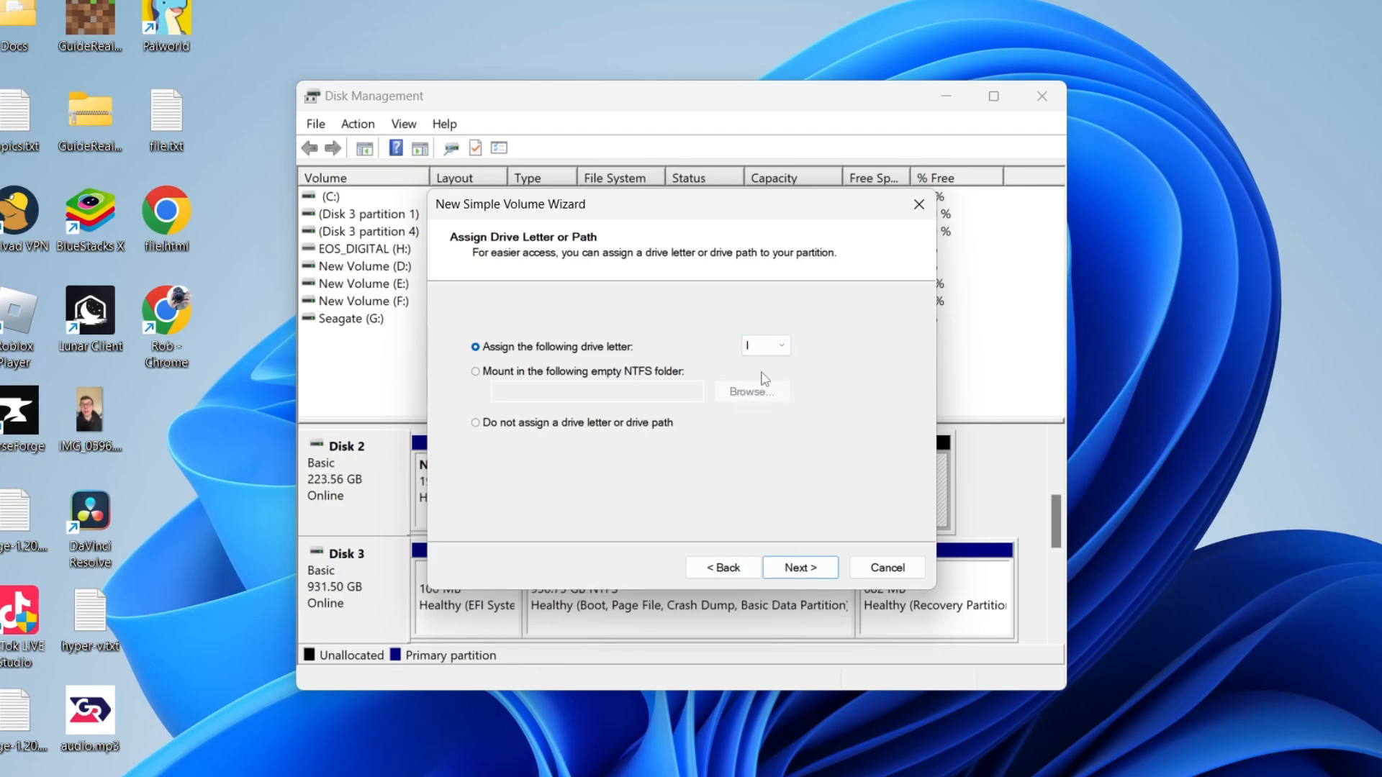
click(800, 567)
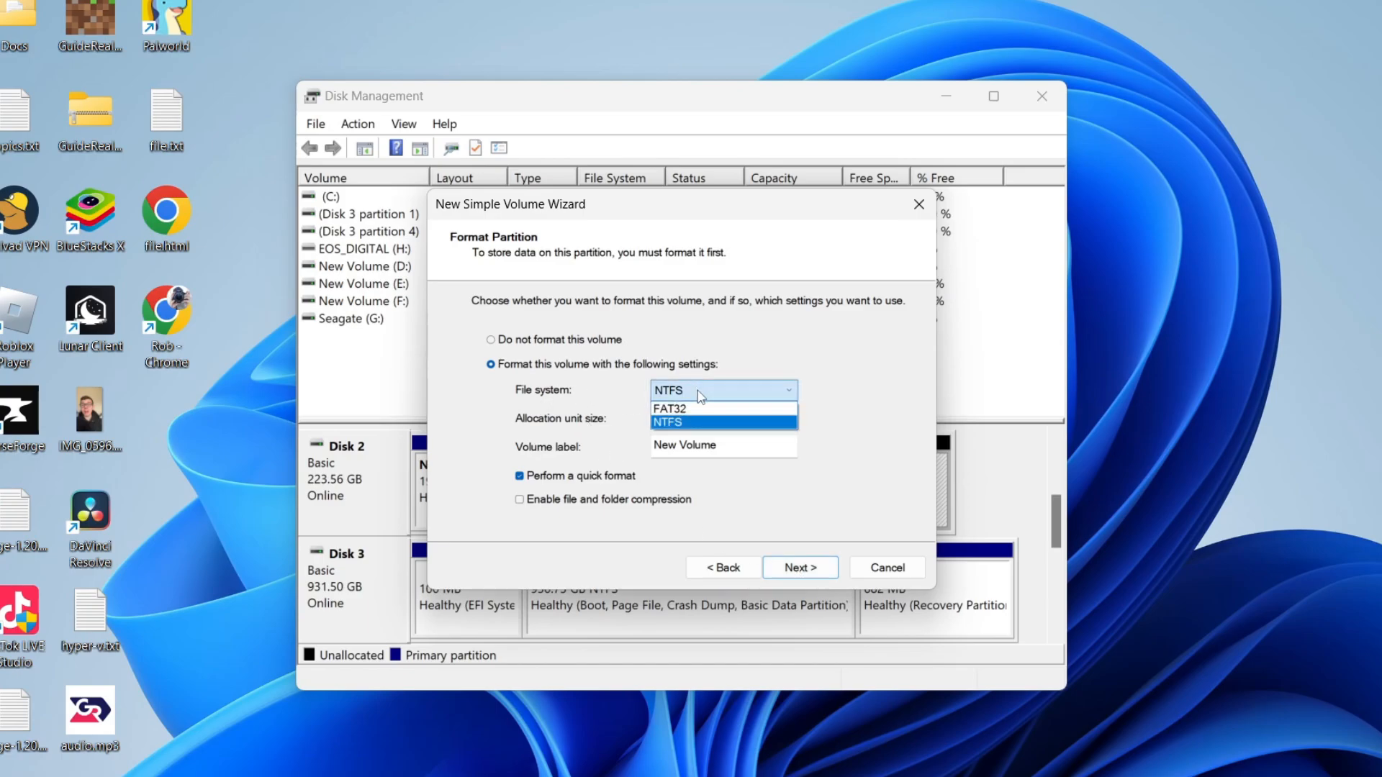
- Keep NTFS with default allocation and label New Volume, then finish the wizard
click(722, 422)
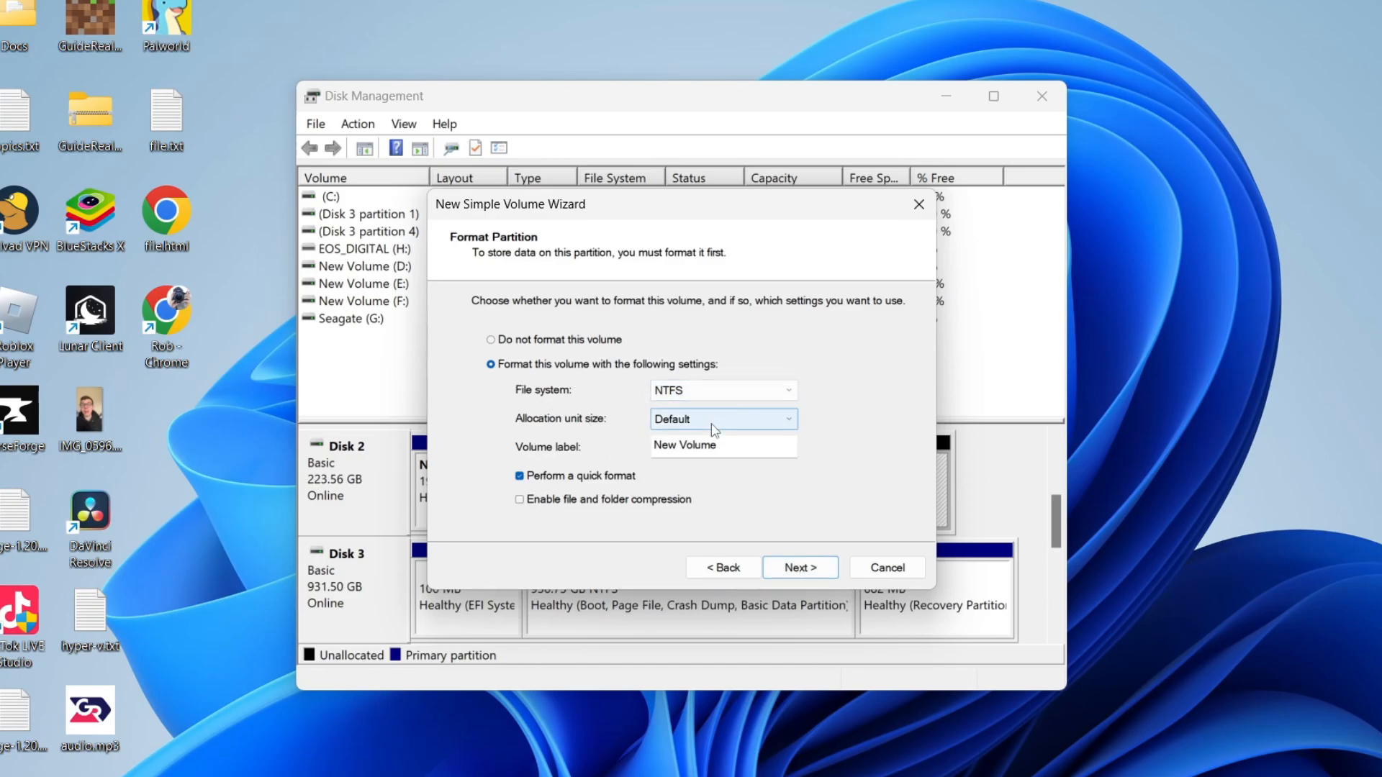
click(722, 446)
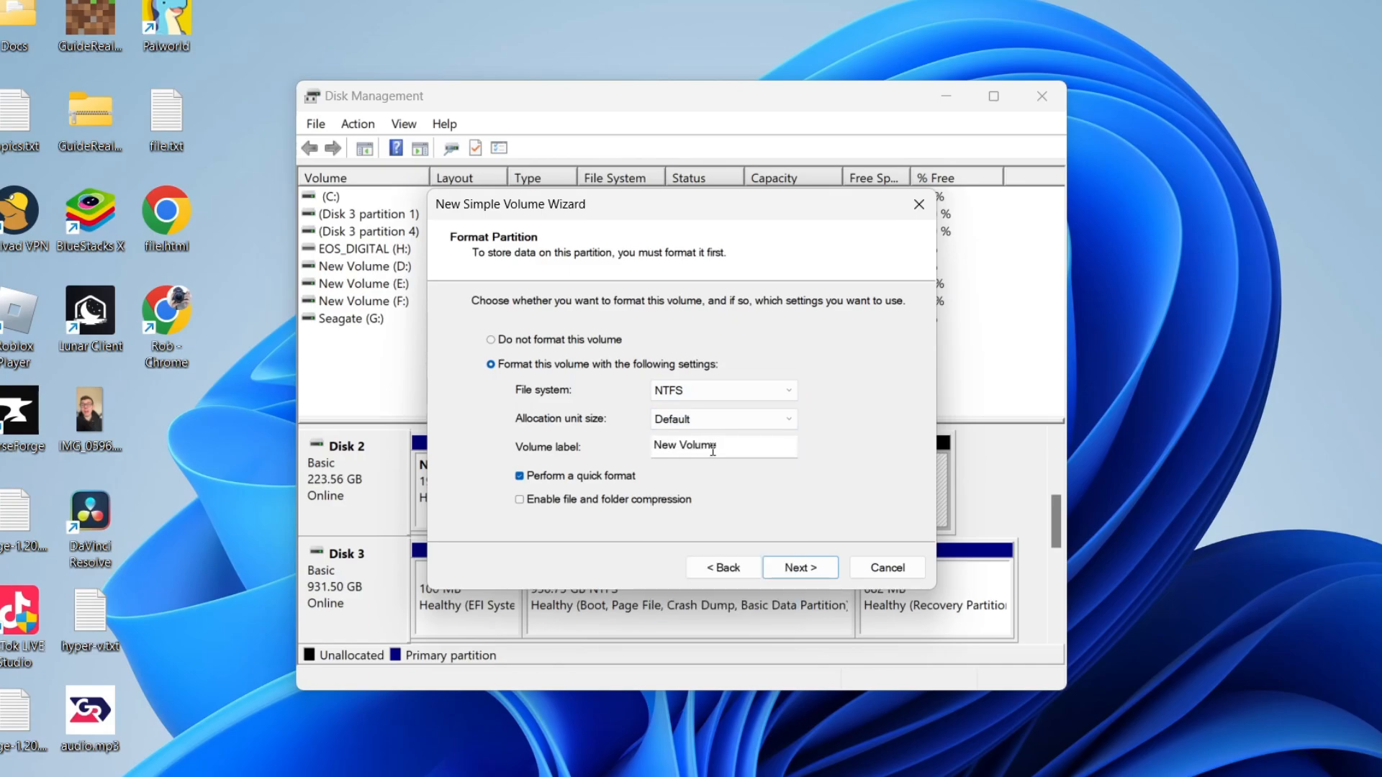
mouse_move(679, 438)
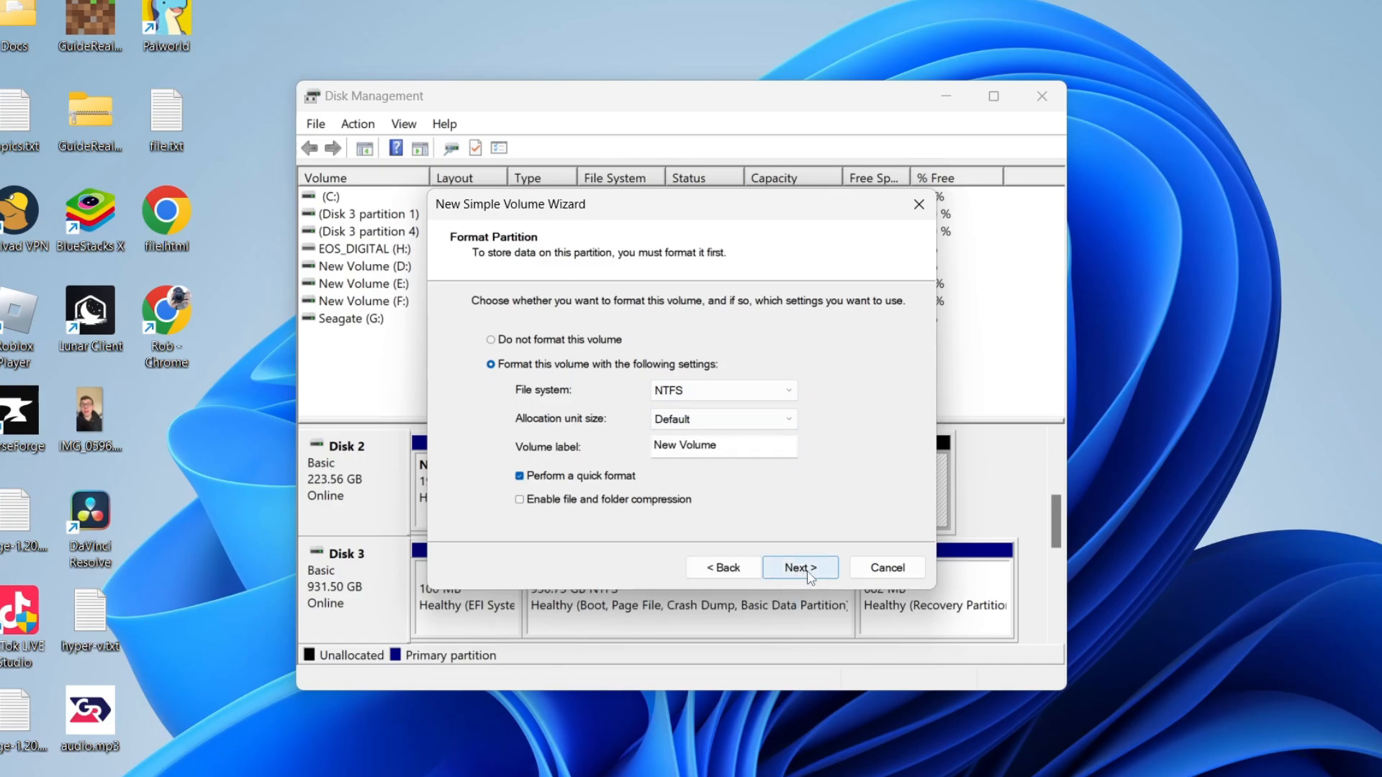
click(800, 567)
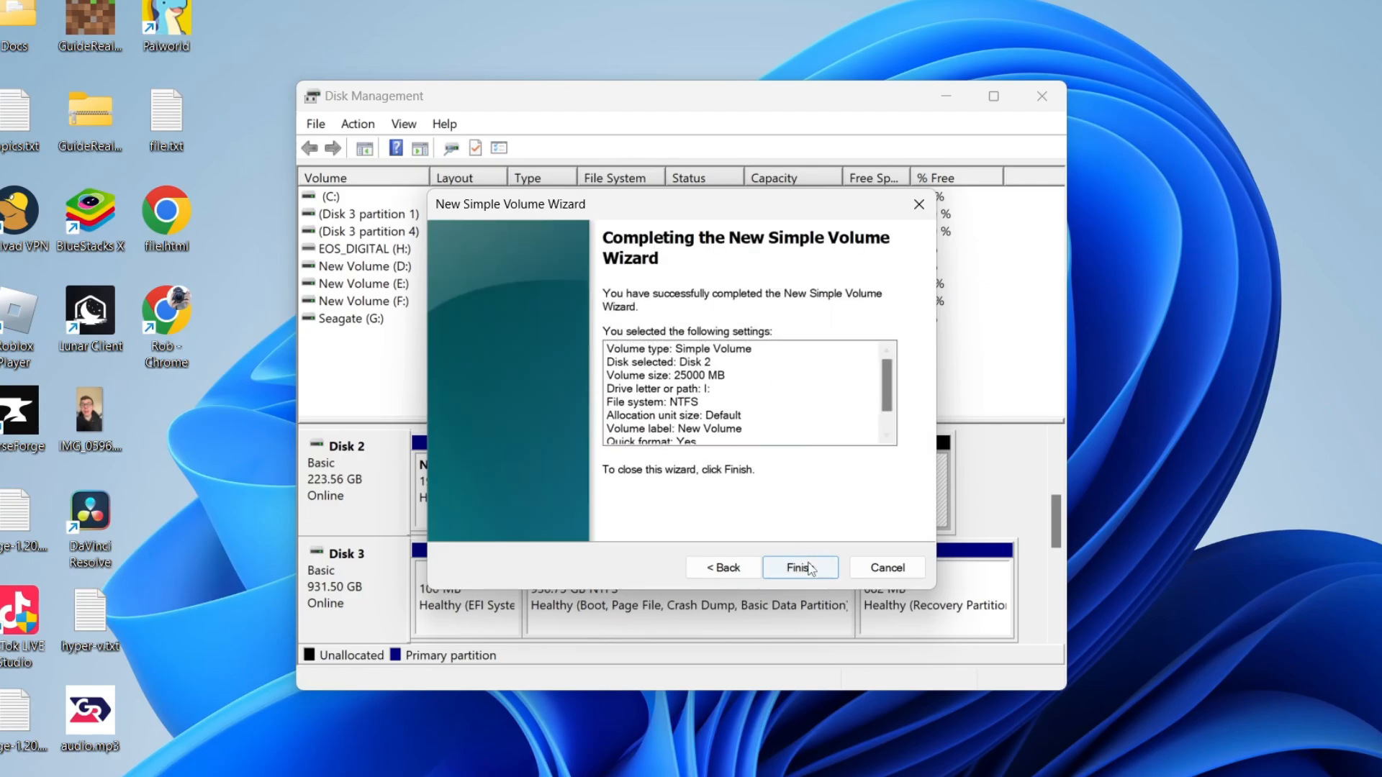
click(801, 567)
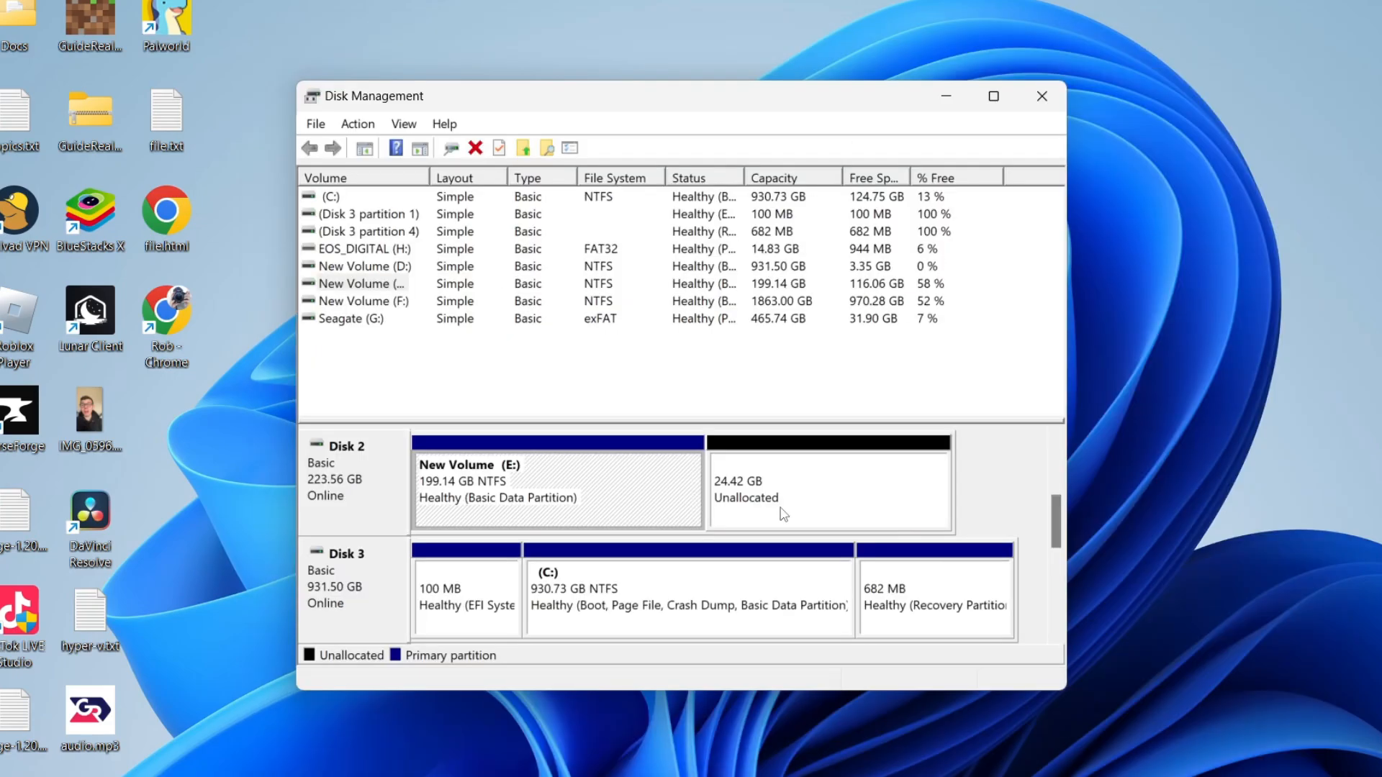
mouse_move(773, 517)
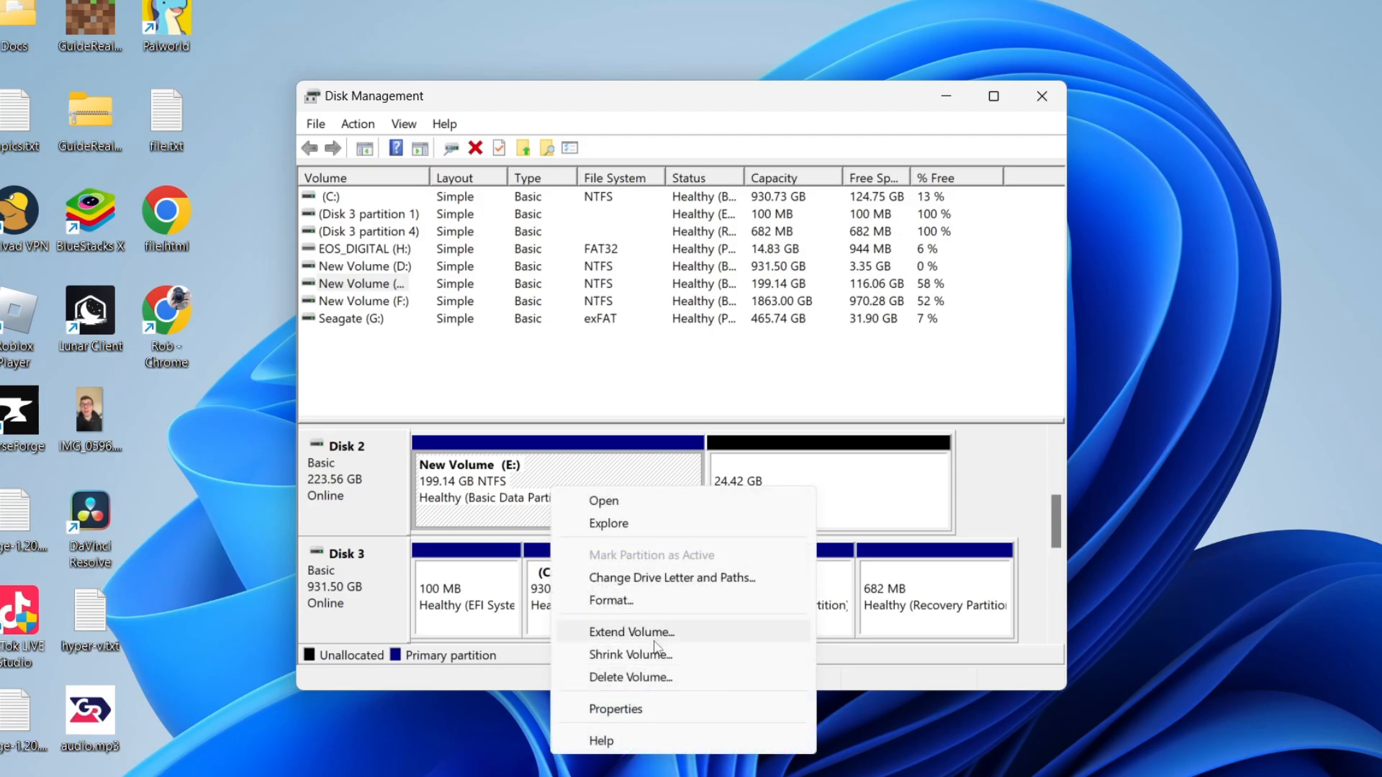
- Extend New Volume (E:) with Disk 2's 25000 MB so it reaches 223.55 GB
click(631, 632)
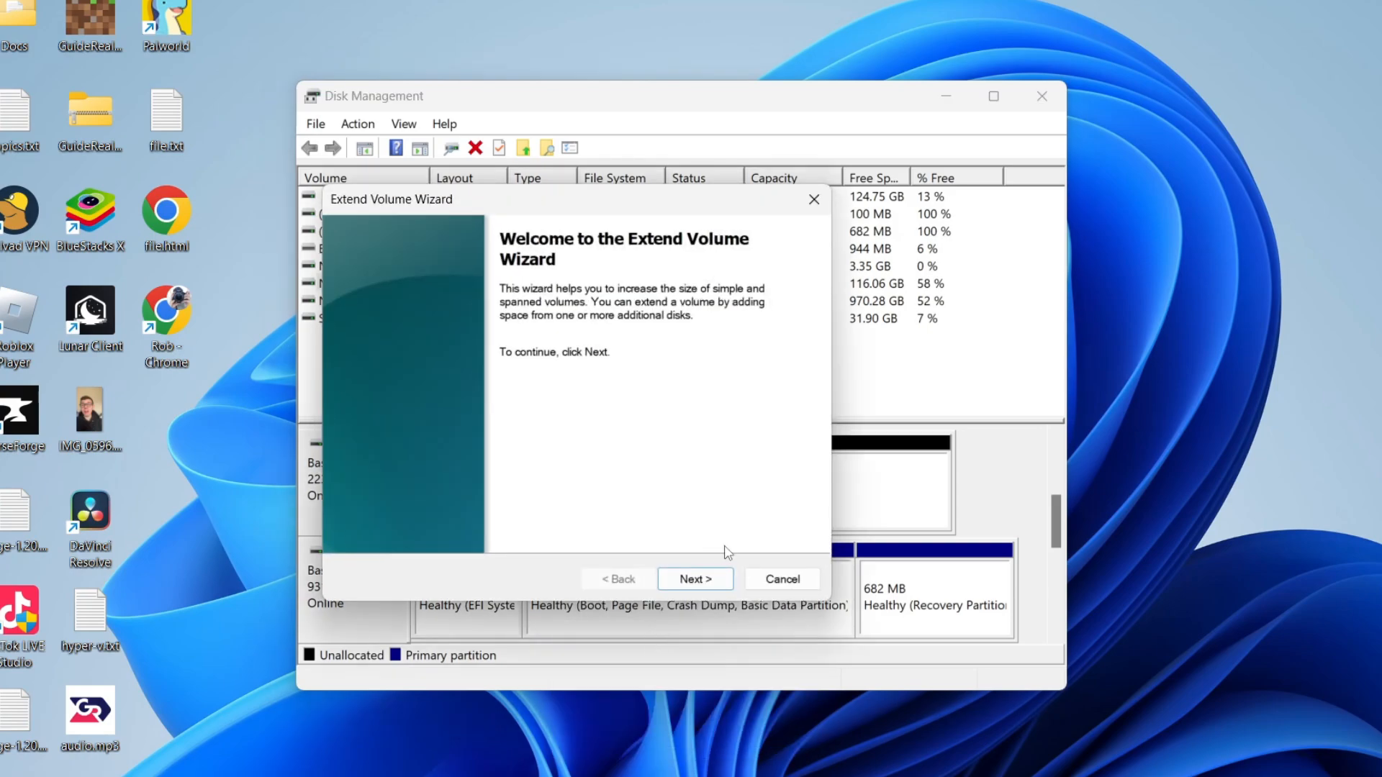
click(695, 579)
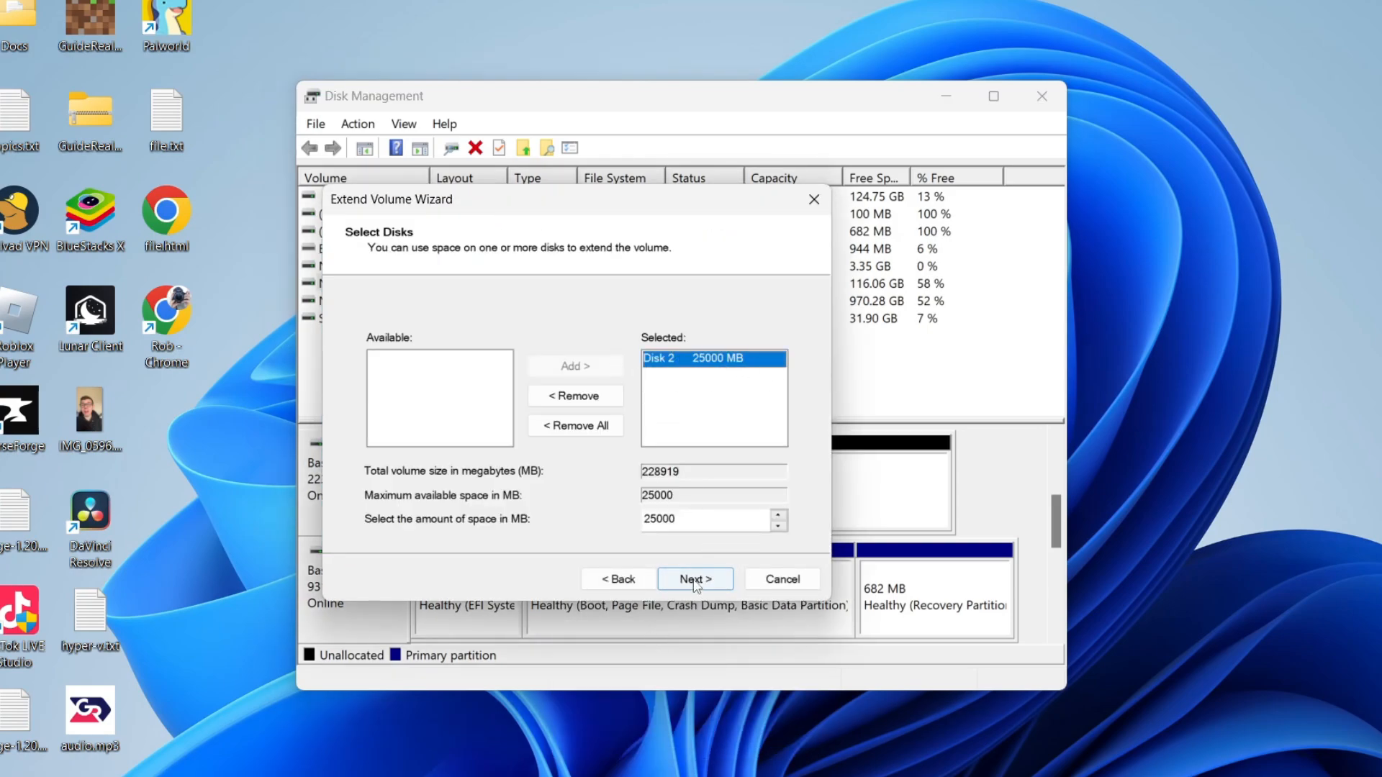
click(695, 579)
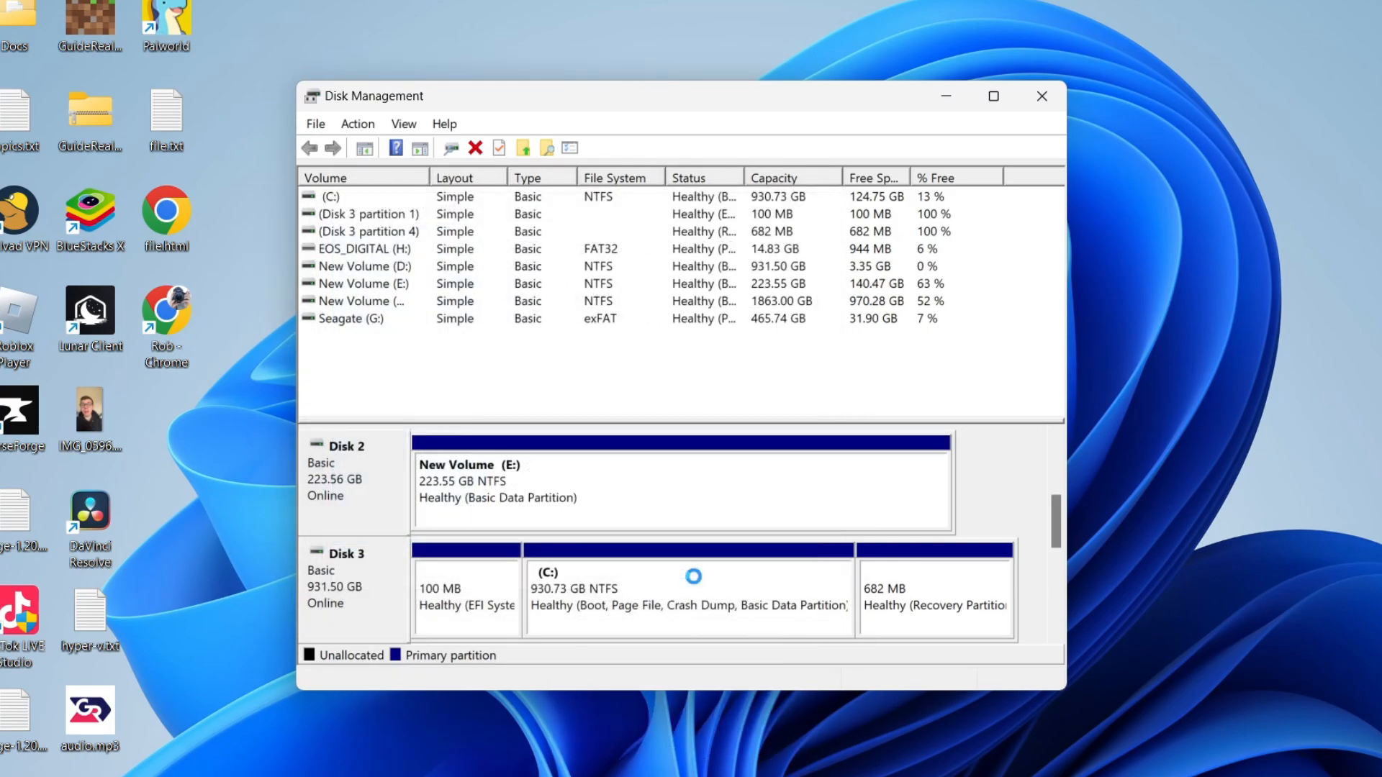